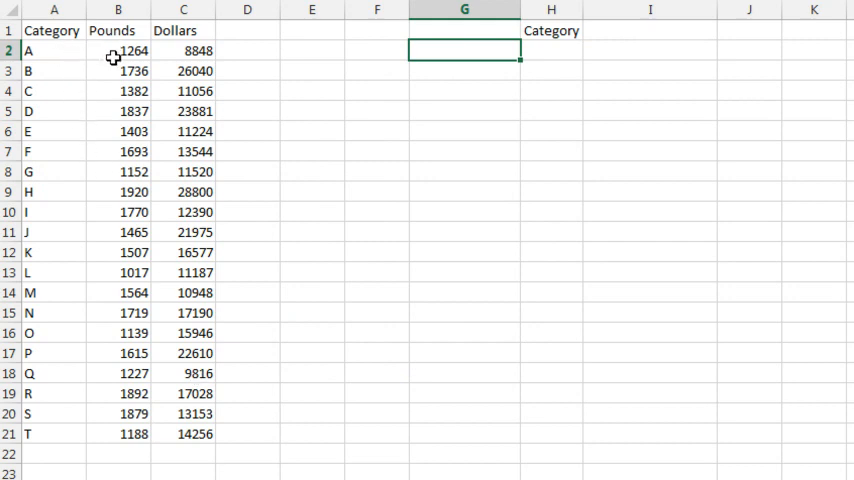
mouse_move(102, 92)
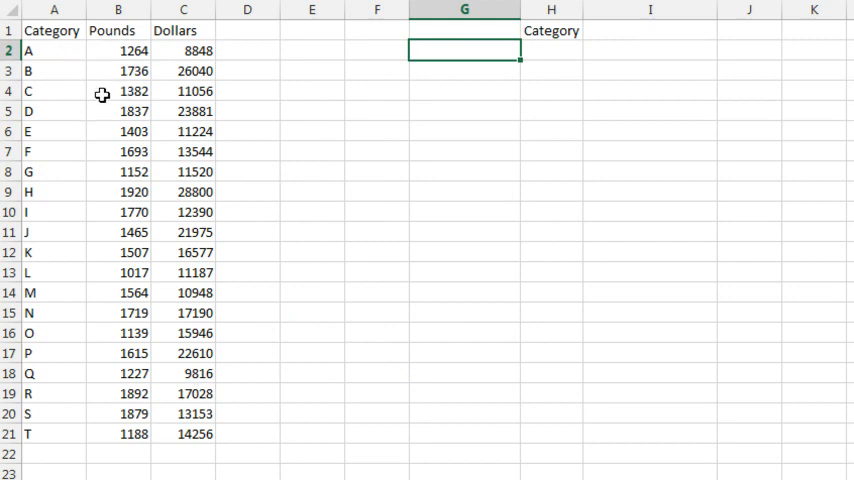
- Enter the first linking formula so the second table pulls values from the data
type("=G2")
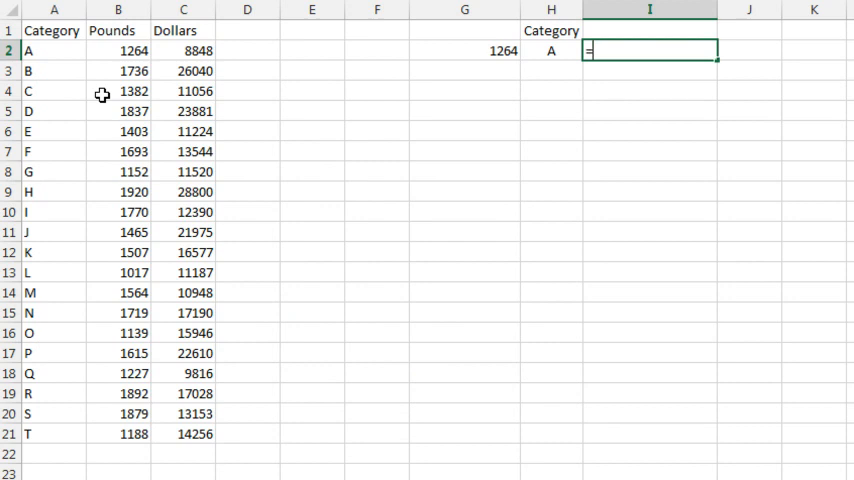
key("enter")
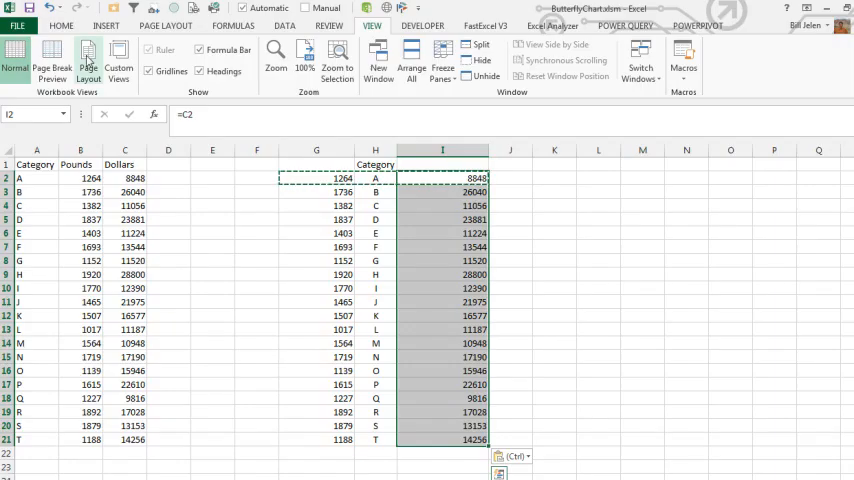
- Apply blue gradient data bars to the Dollars values I2:I21 via Conditional Formatting
left_click(60, 24)
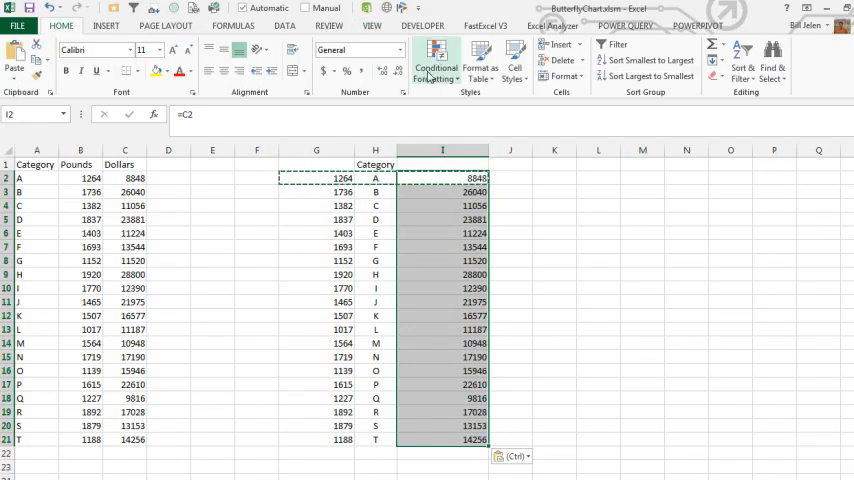
left_click(436, 62)
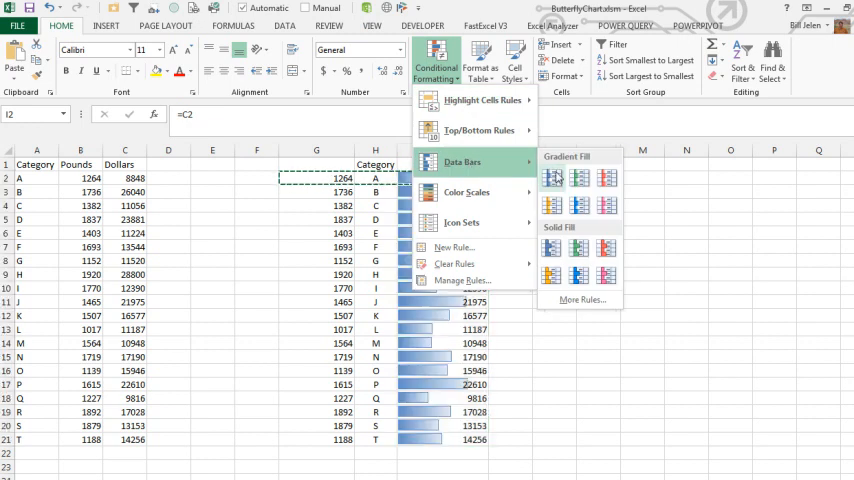
left_click(552, 176)
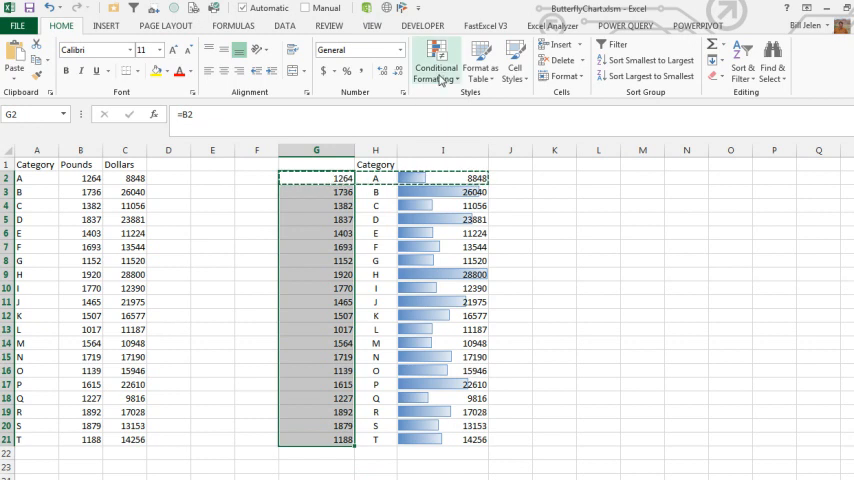
- Apply pink gradient data bars to the Pounds values G2:G21
left_click(436, 62)
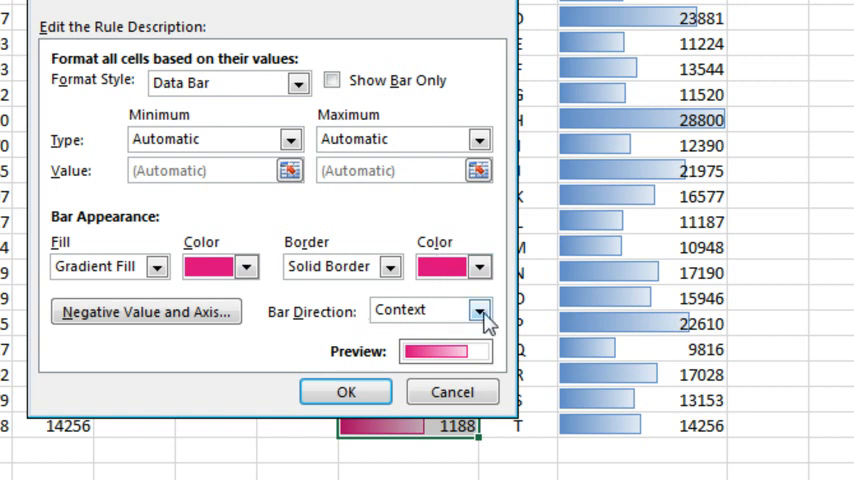
- Set the pink bars to Right-to-Left with Show Bar Only and confirm the rule
left_click(480, 308)
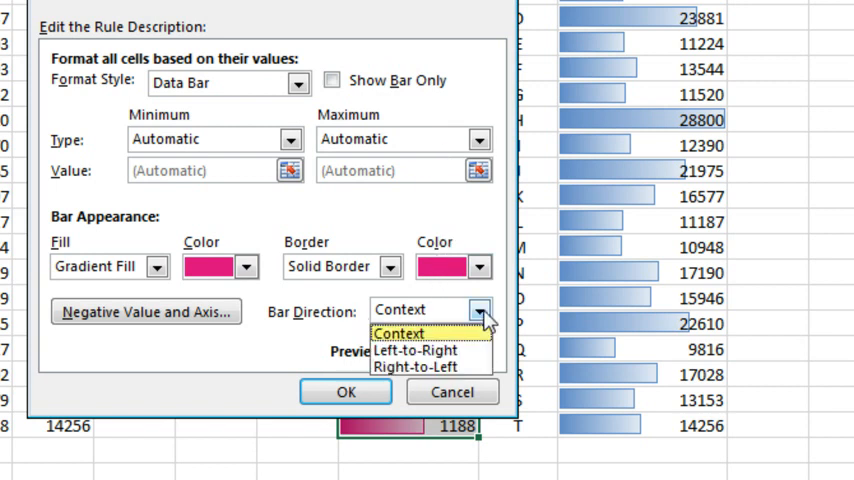
left_click(416, 366)
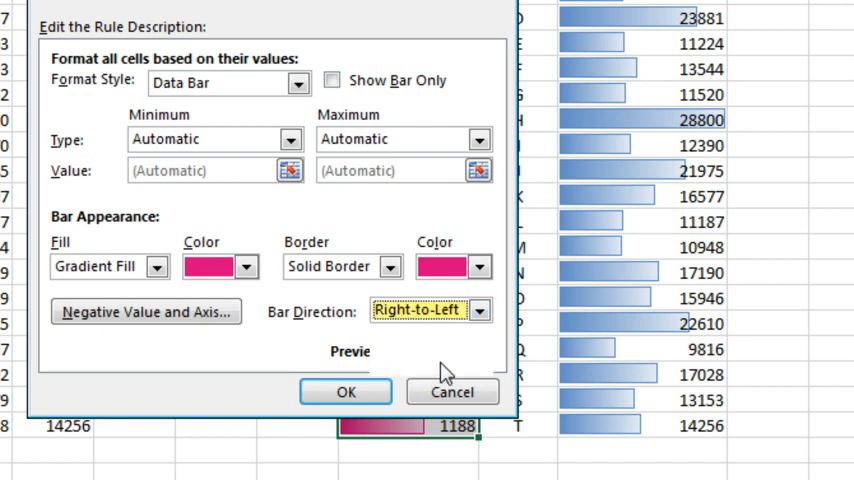
left_click(332, 80)
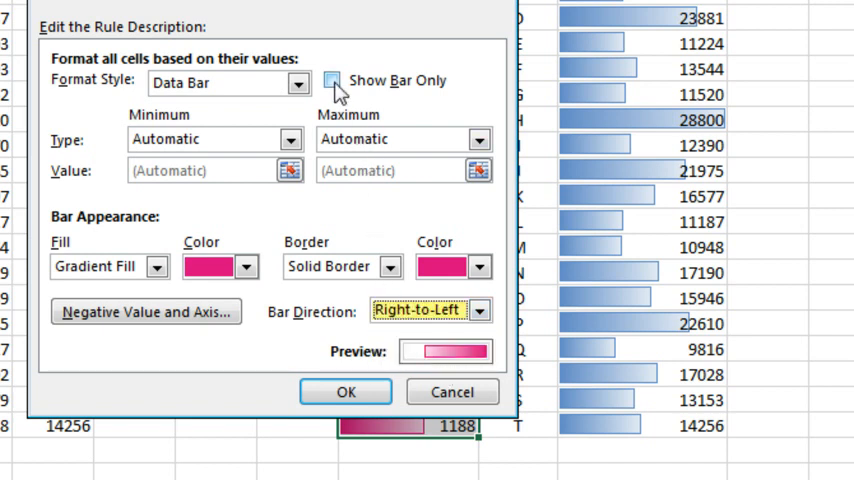
left_click(332, 80)
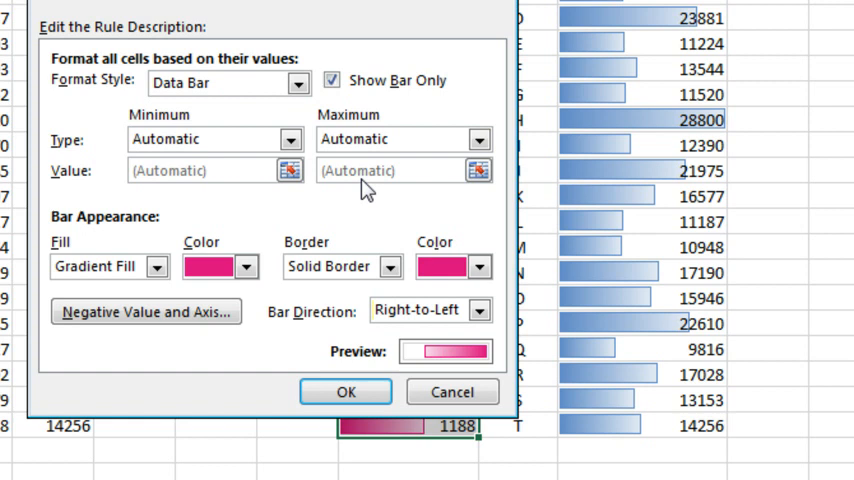
left_click(344, 392)
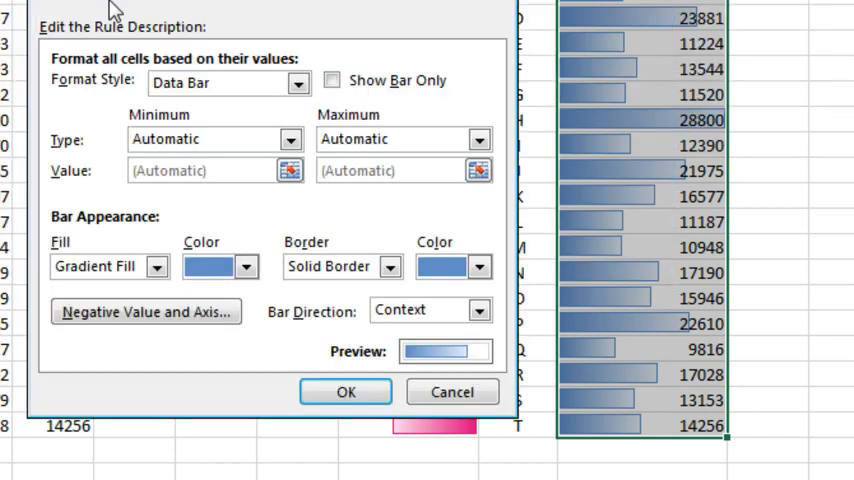
- Set the blue Dollars bar rule to Show Bar Only and confirm, completing the butterfly chart
left_click(332, 80)
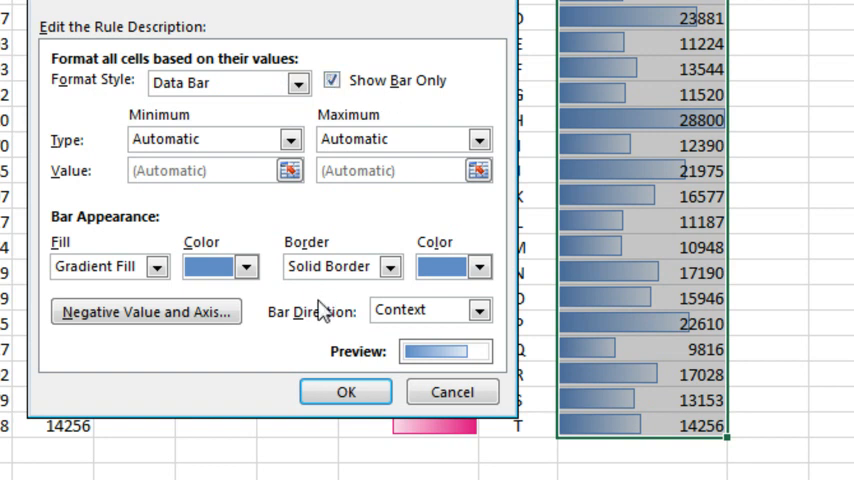
left_click(344, 392)
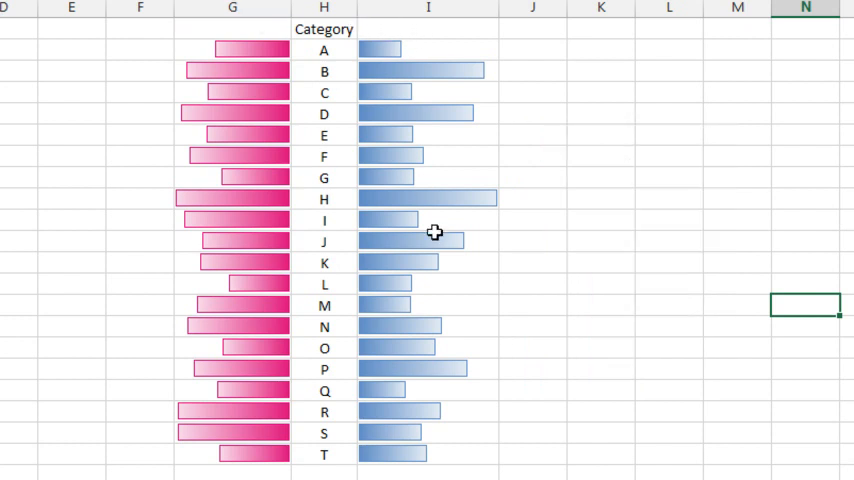
mouse_move(378, 24)
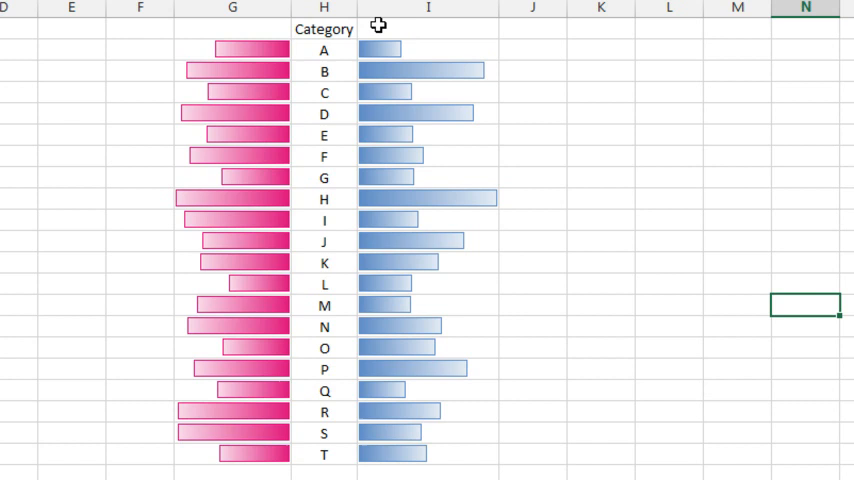
mouse_move(292, 34)
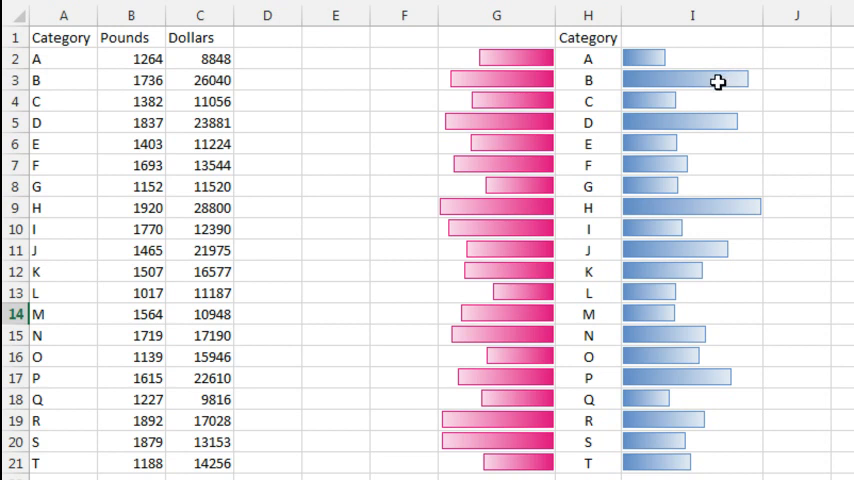
mouse_move(702, 116)
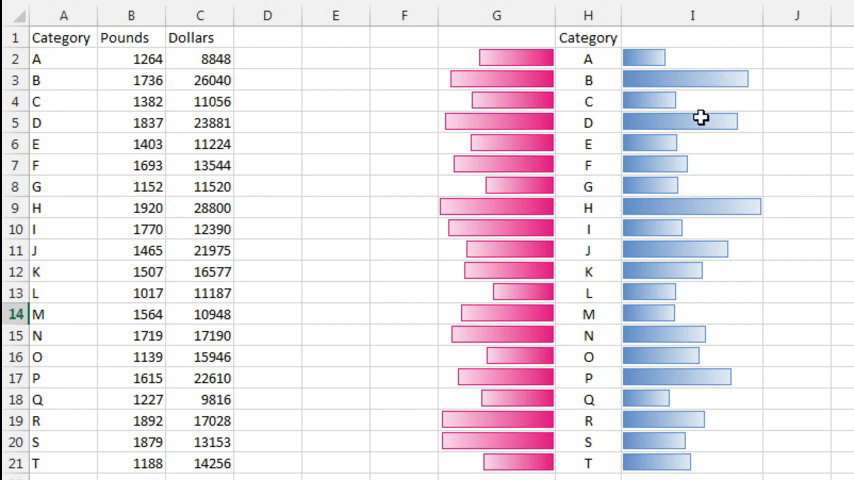
mouse_move(456, 452)
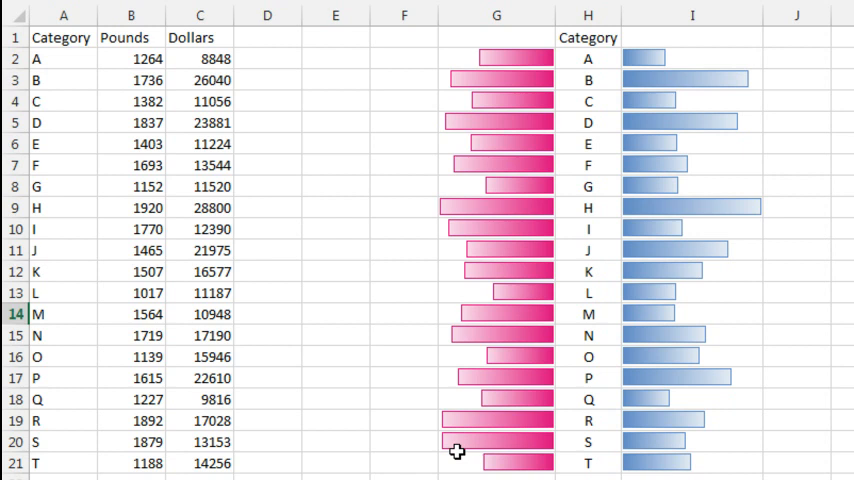